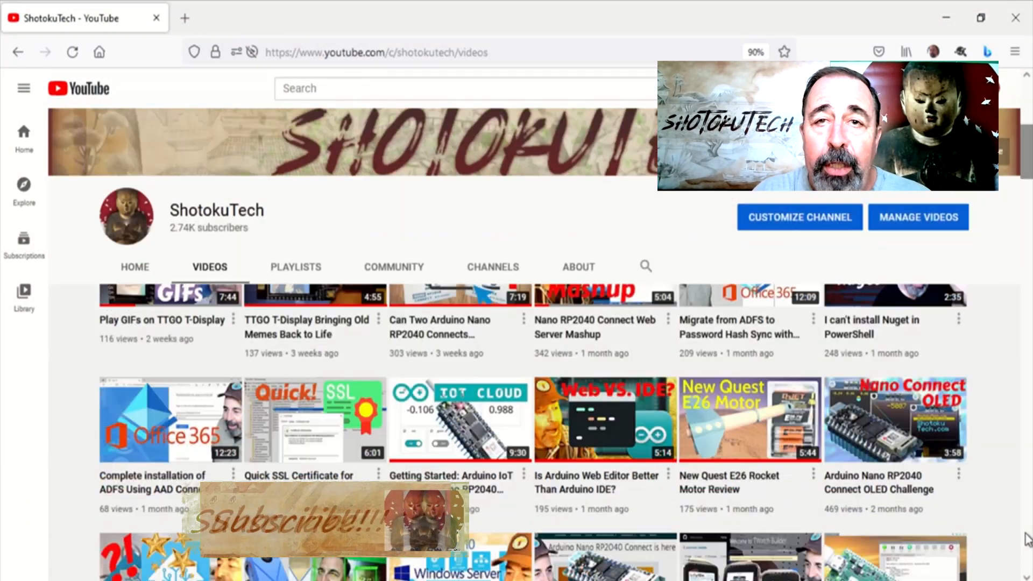
scroll(down, 3)
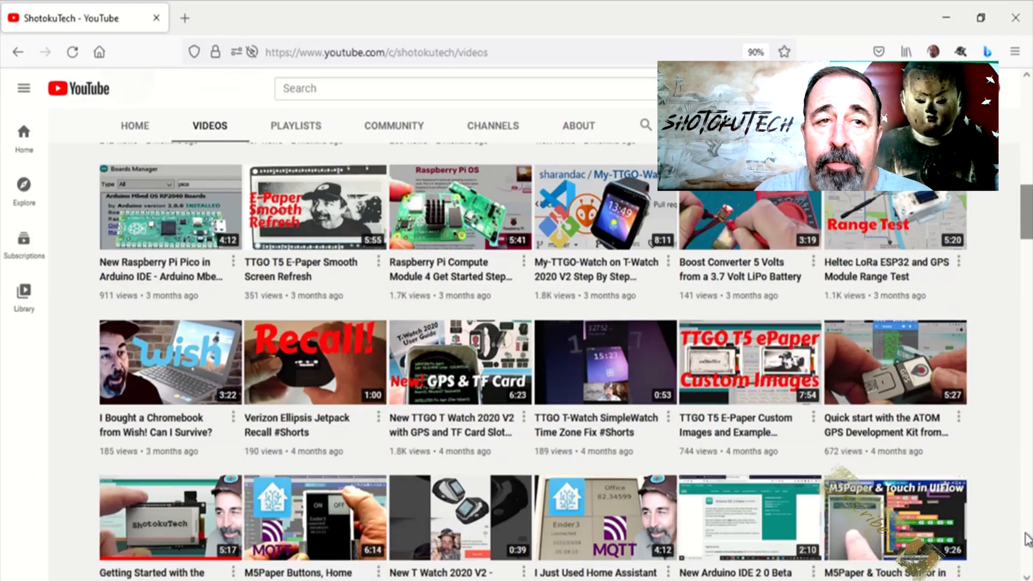
scroll(down, 3)
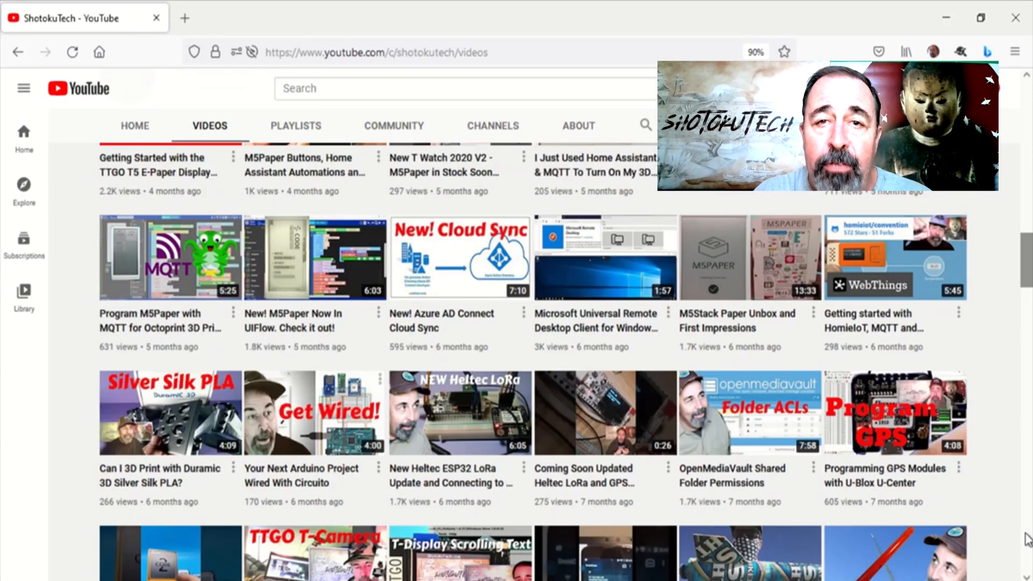
scroll(down, 3)
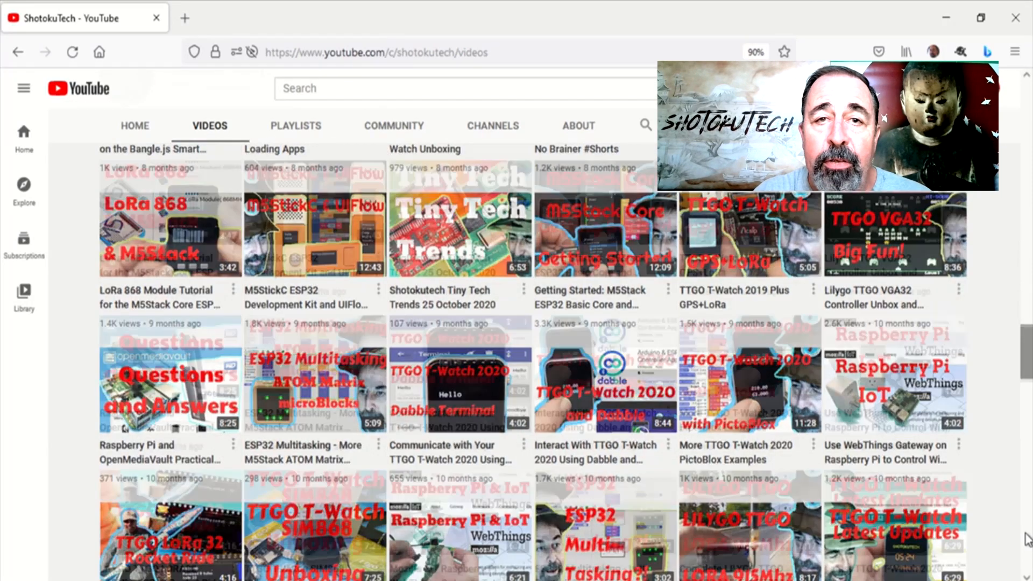
scroll(down, 3)
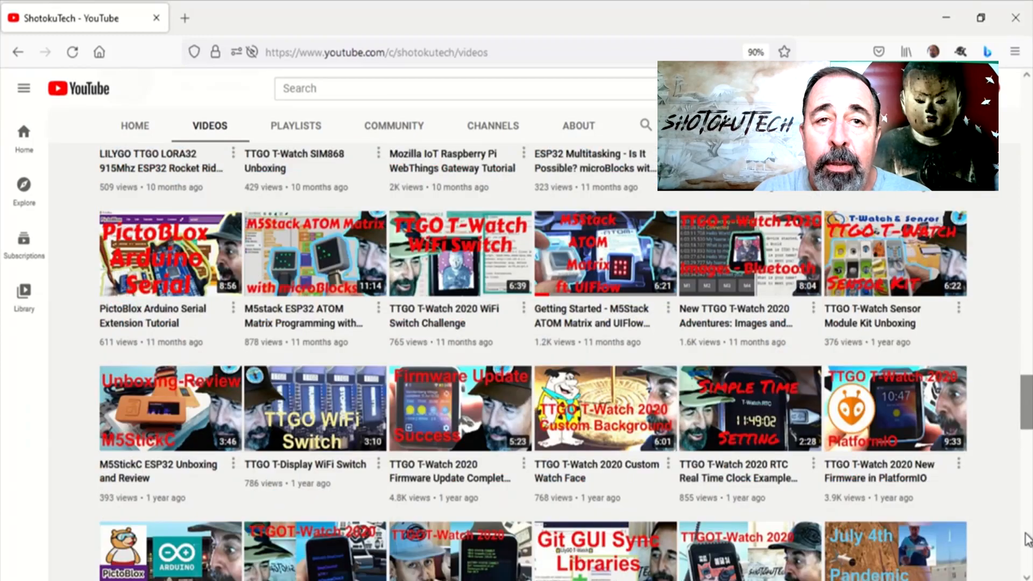
scroll(down, 3)
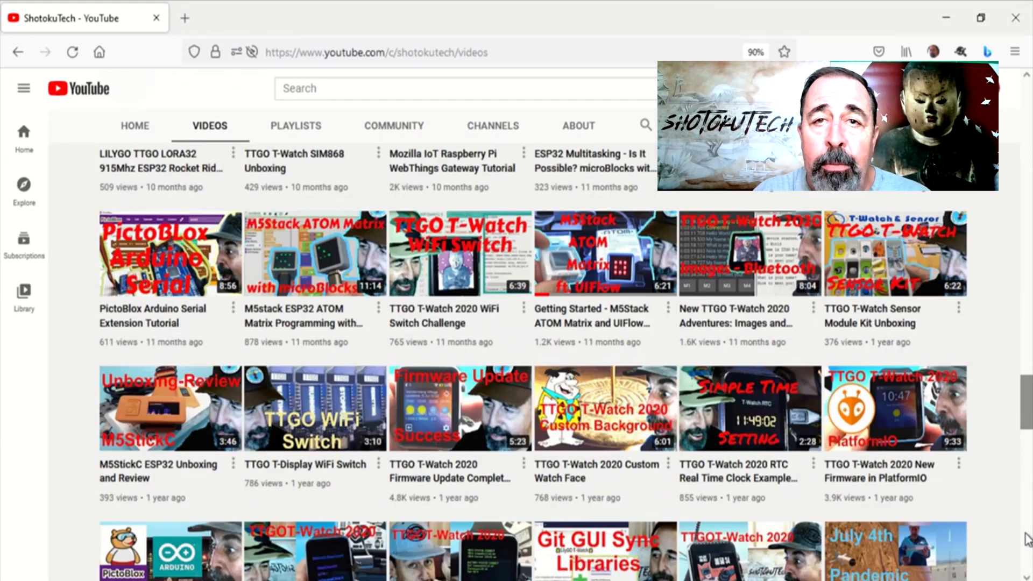
scroll(up, 3)
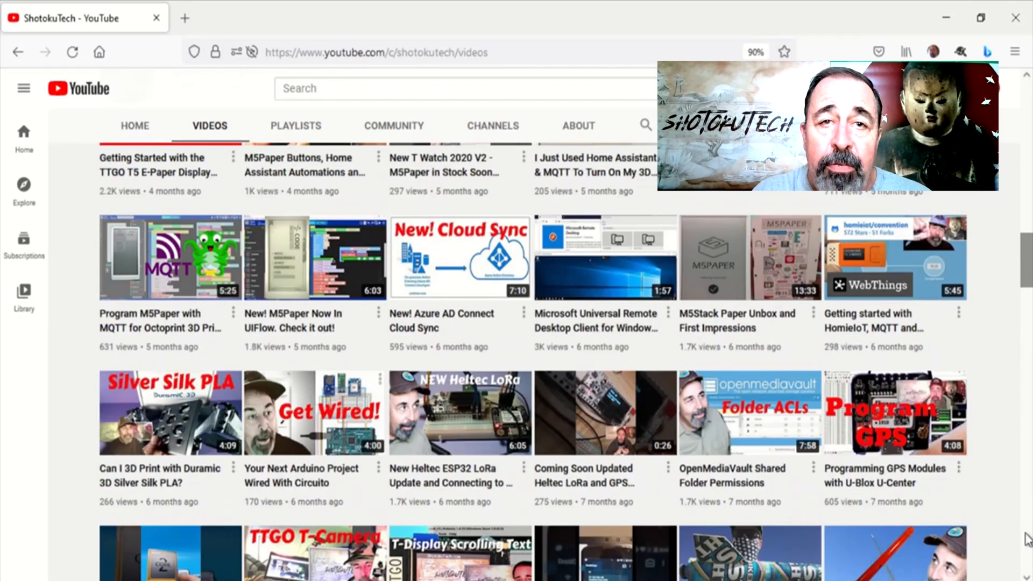
scroll(down, 3)
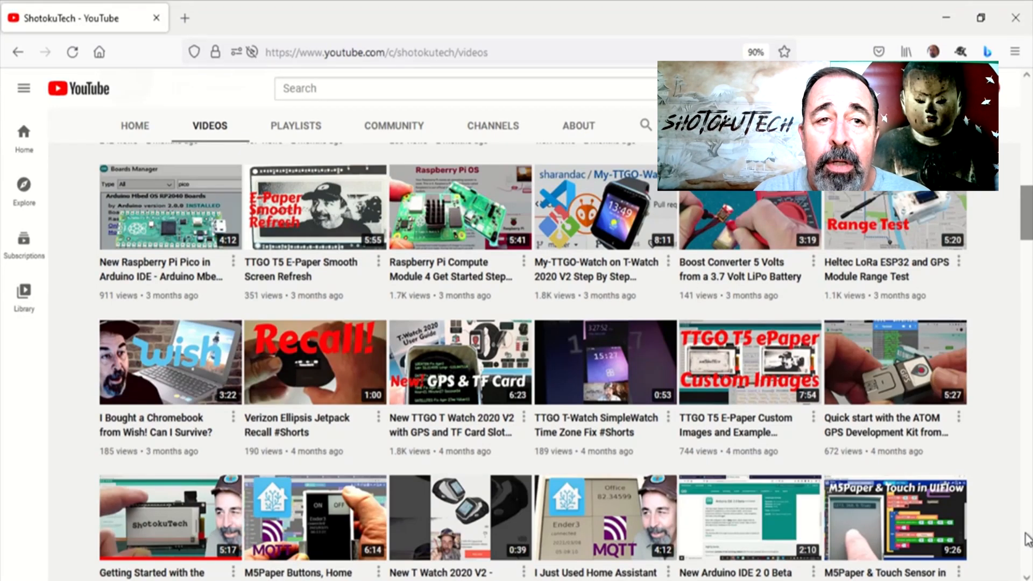
scroll(up, 3)
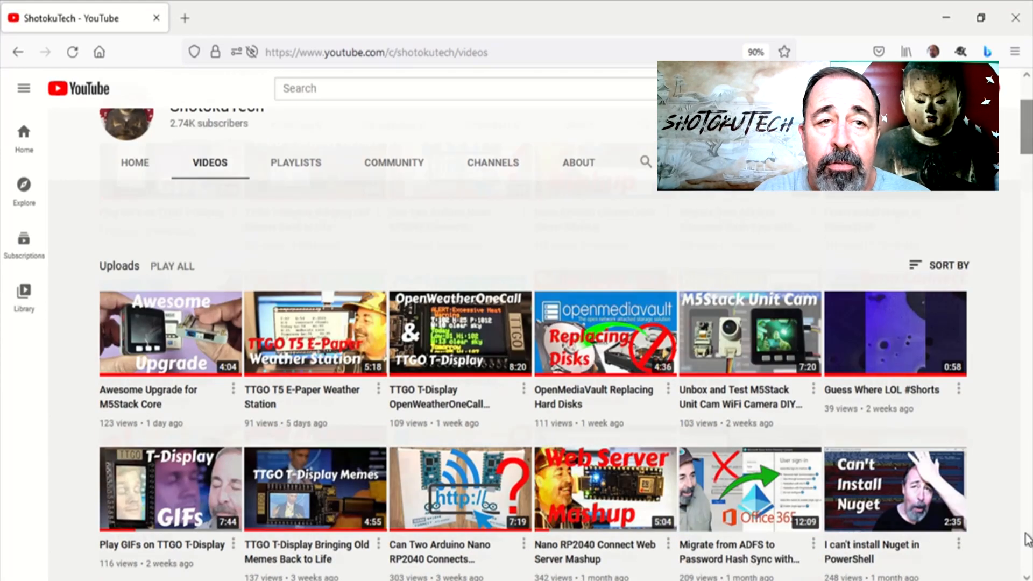